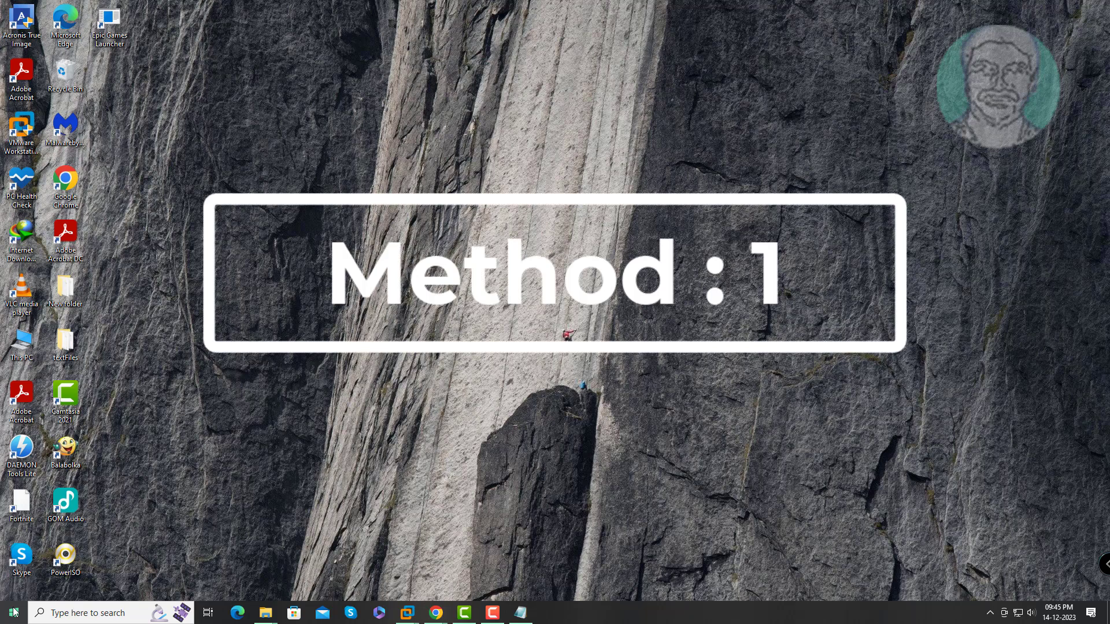
Step: Open Device Manager from the Win+X menu and turn on Show hidden devices
right_click(10, 613)
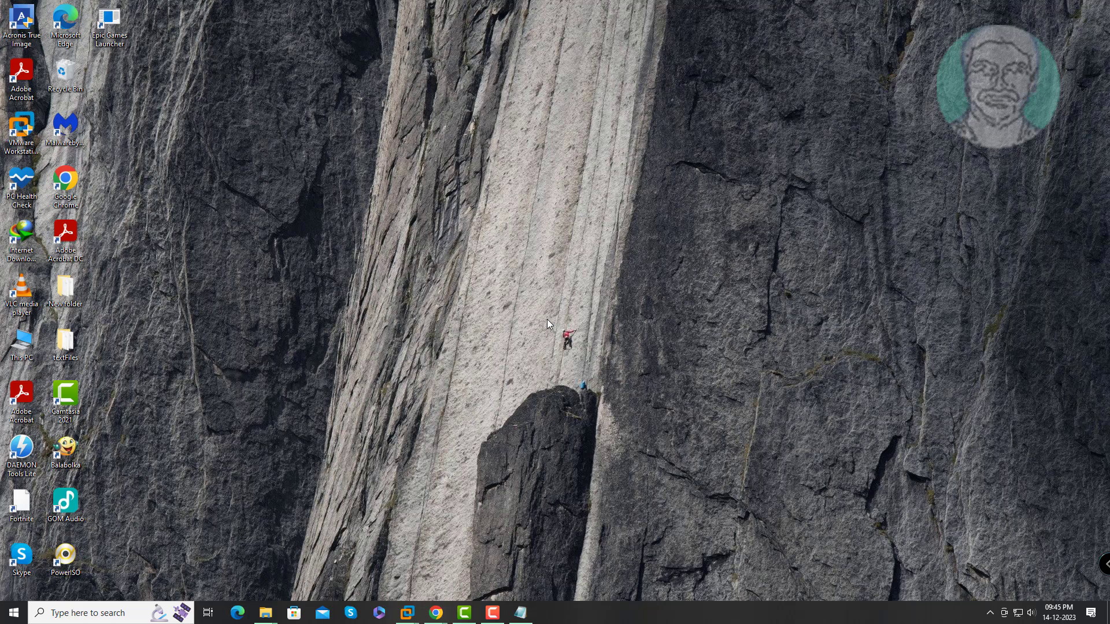
left_click(548, 613)
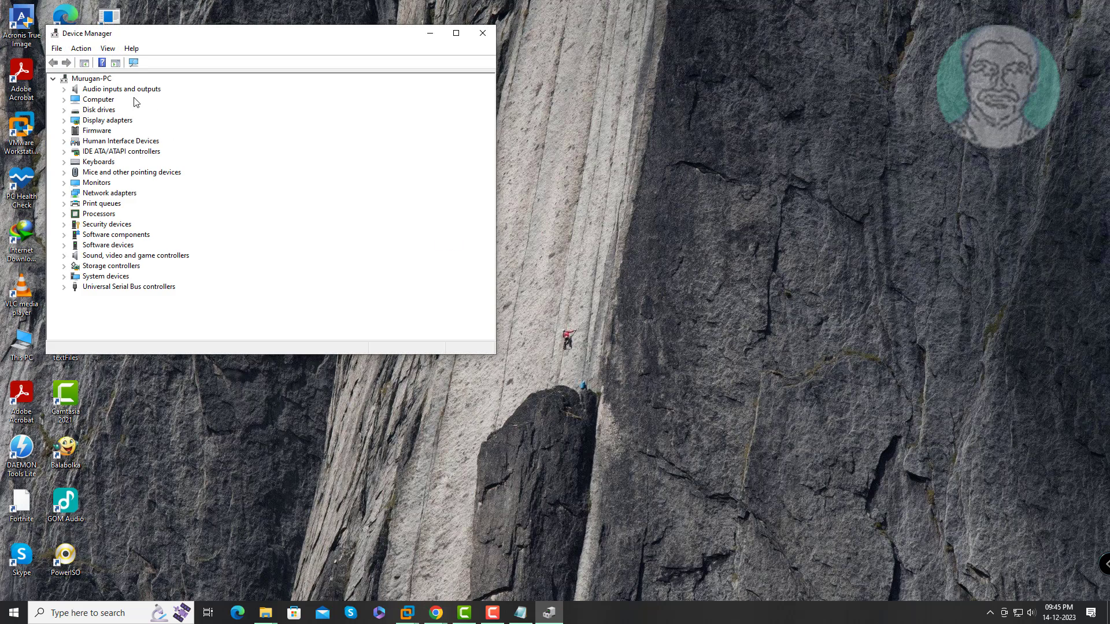
left_click(107, 48)
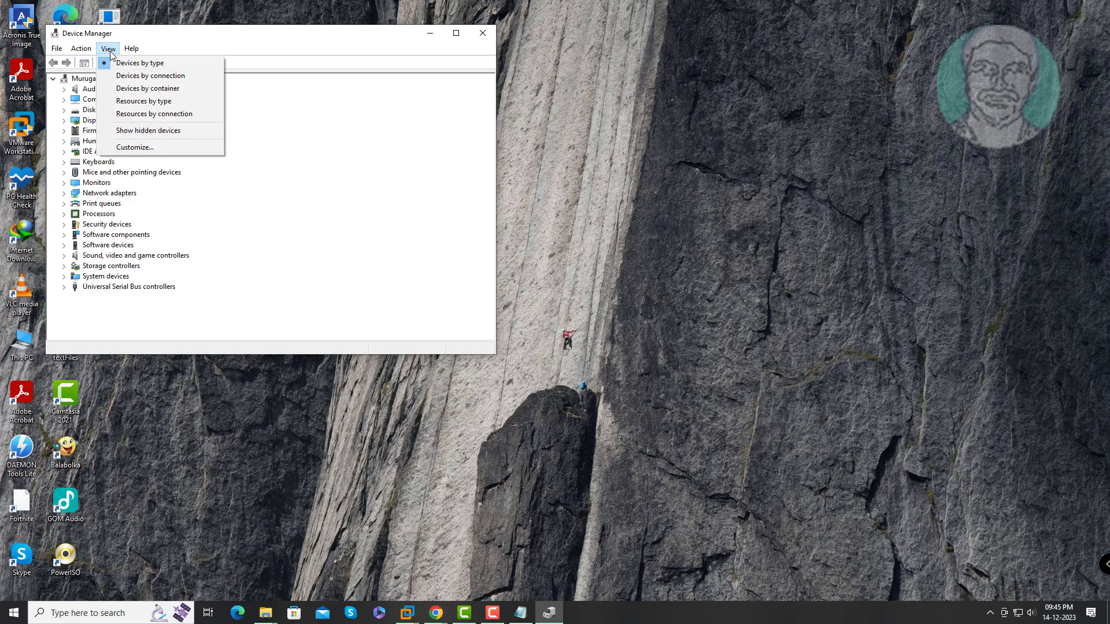
left_click(147, 130)
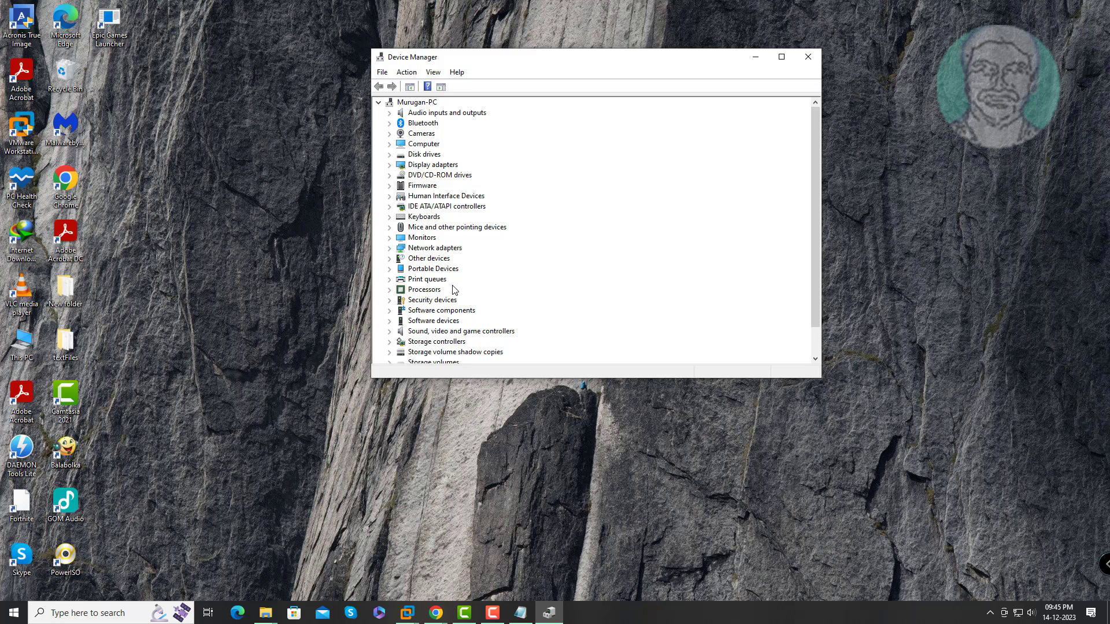
Step: Scroll down to inspect System devices, then close Device Manager
scroll("down", 3)
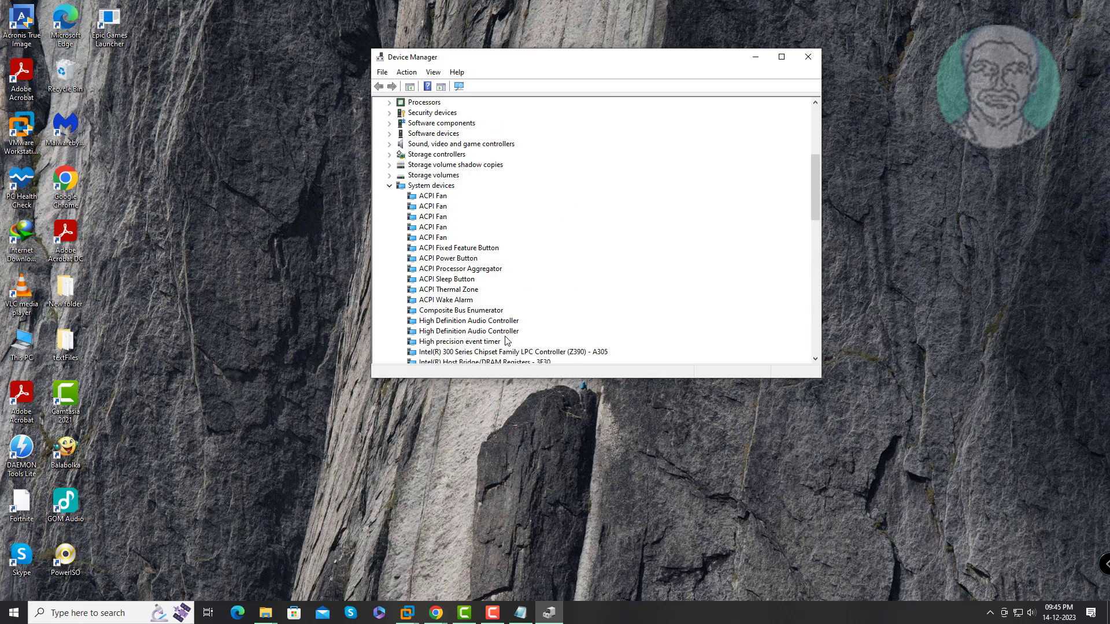
scroll("down", 3)
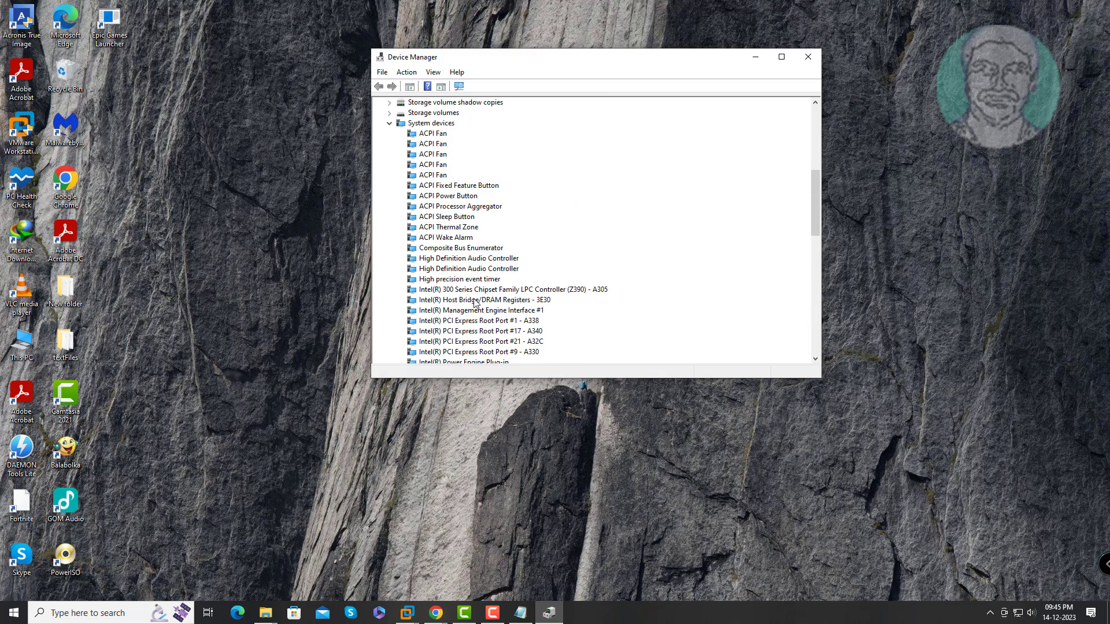
mouse_move(449, 269)
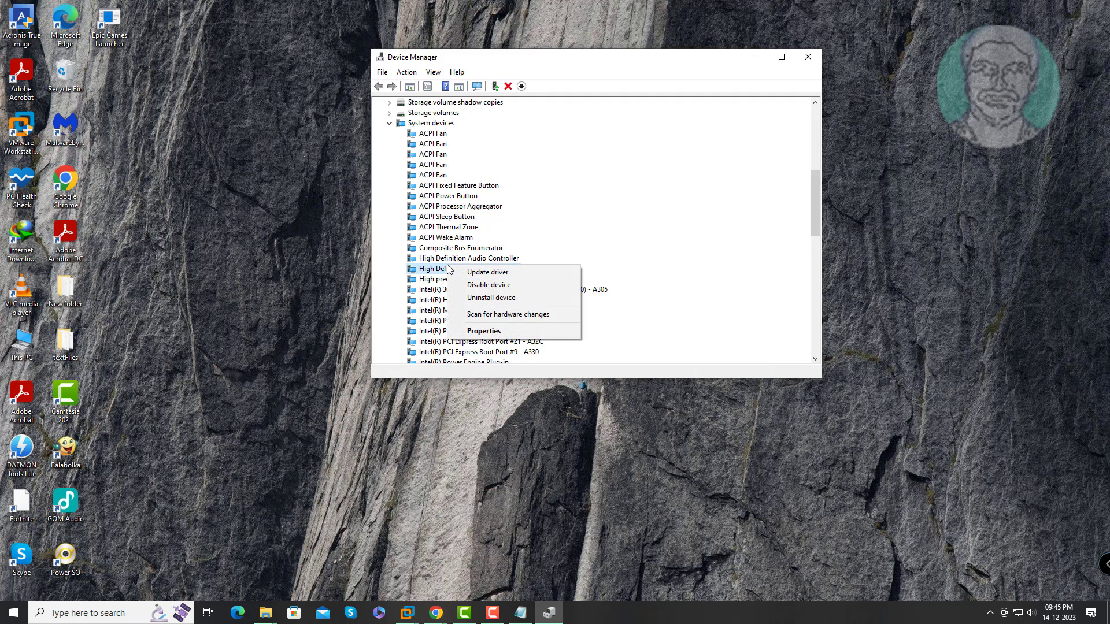
mouse_move(514, 297)
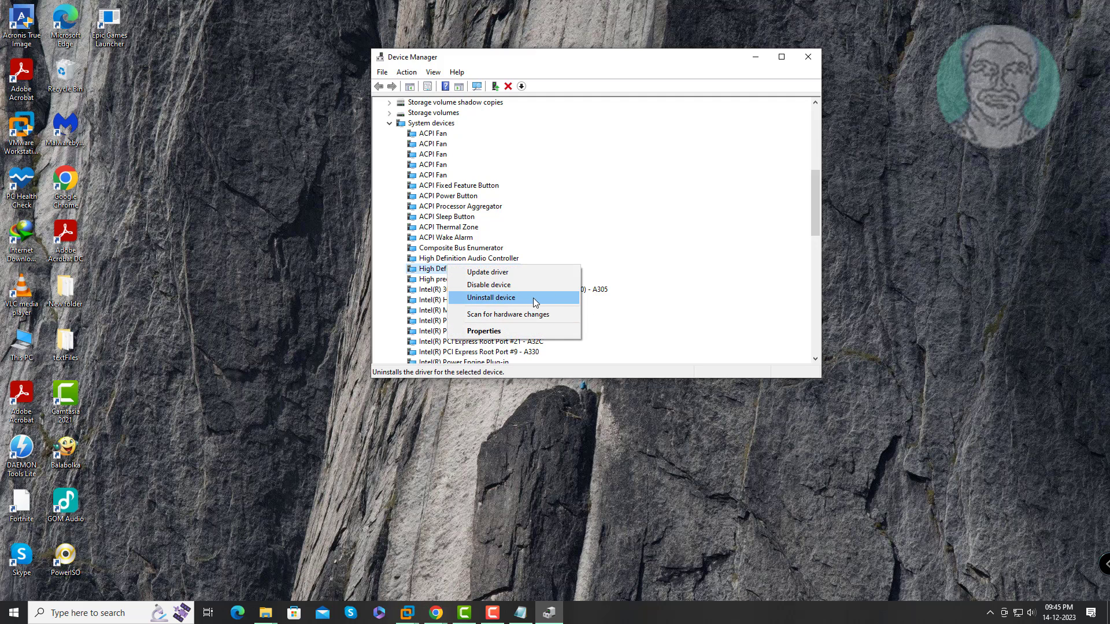
mouse_move(658, 290)
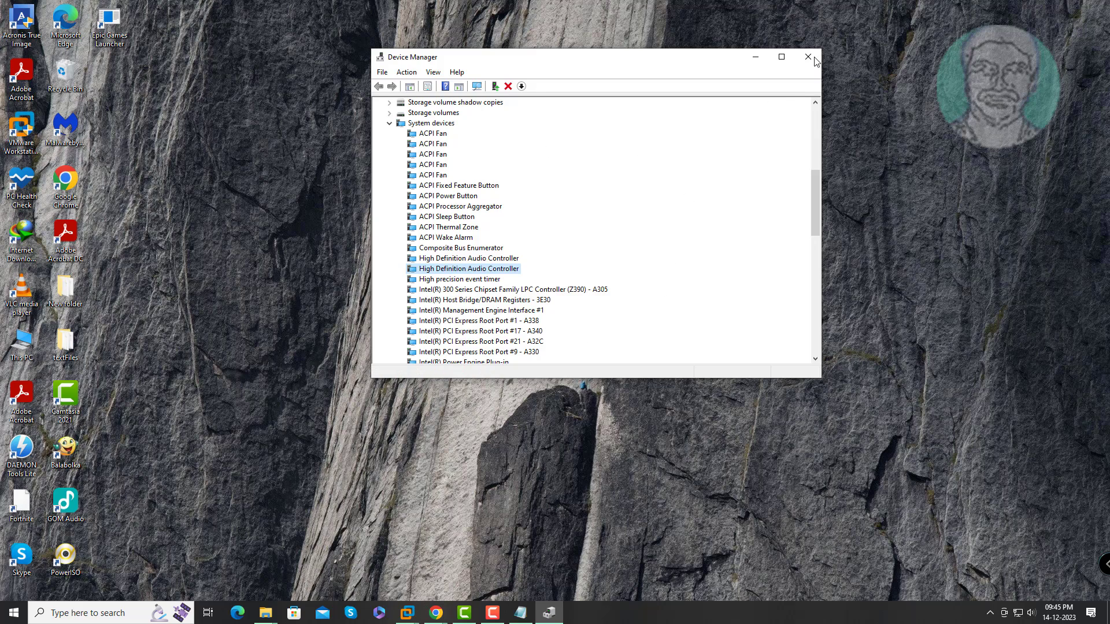
left_click(810, 57)
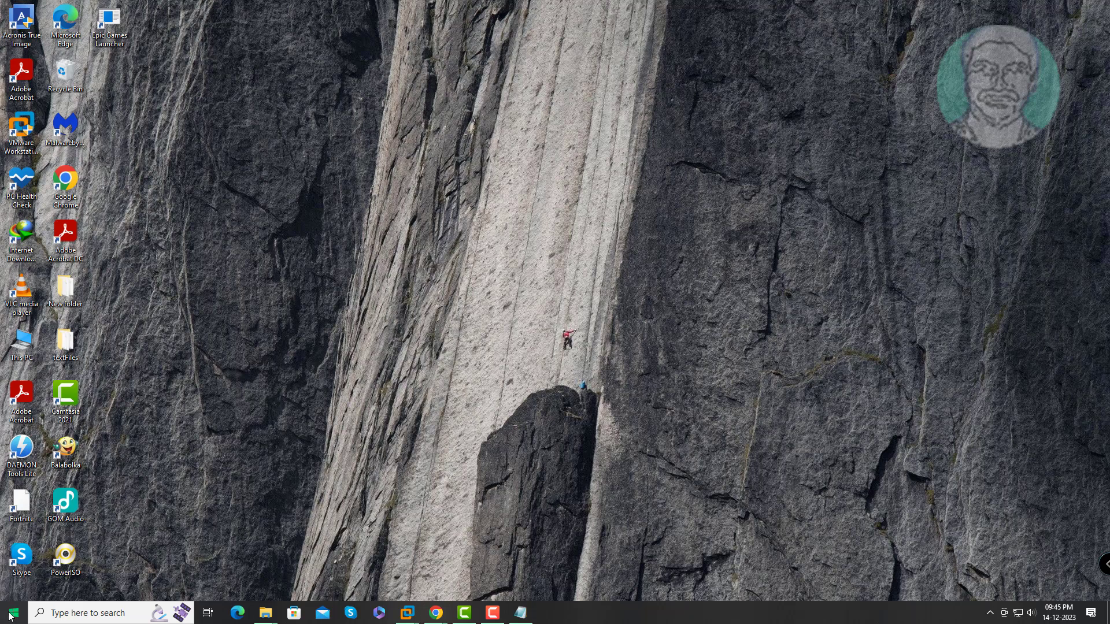
Step: Download Driver Booster 11 Free from IObit in Edge and run the installer
left_click(9, 613)
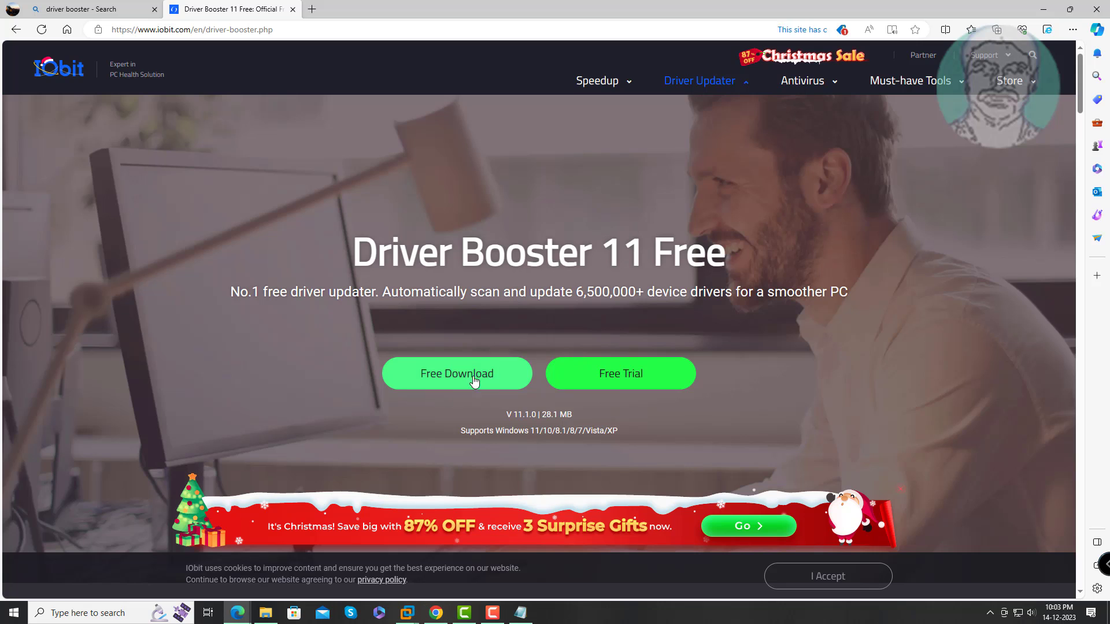
left_click(456, 374)
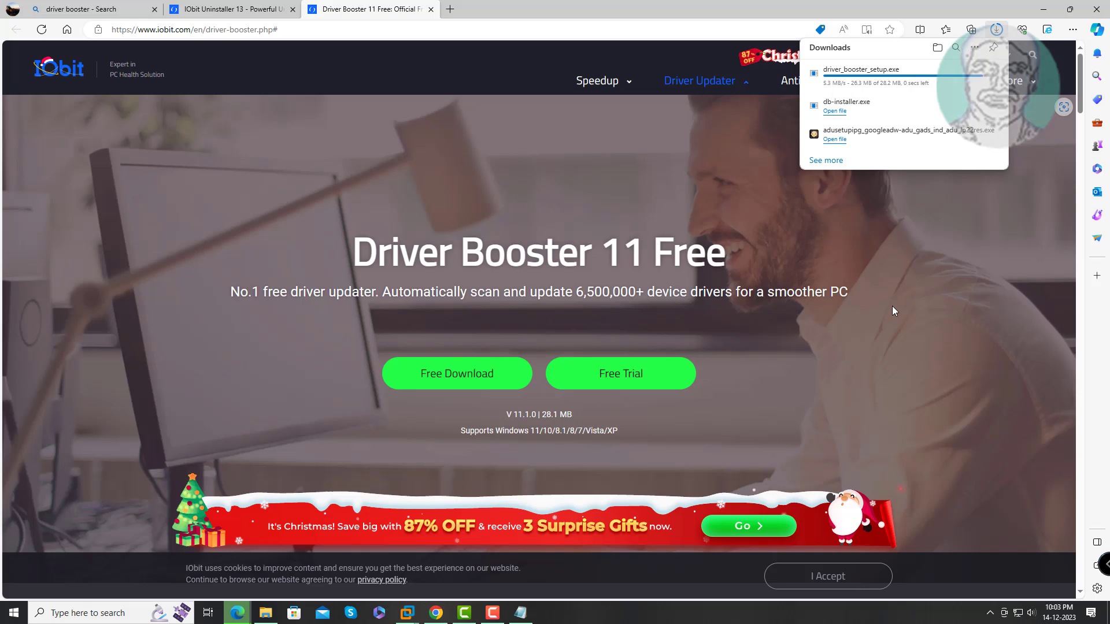
mouse_move(893, 288)
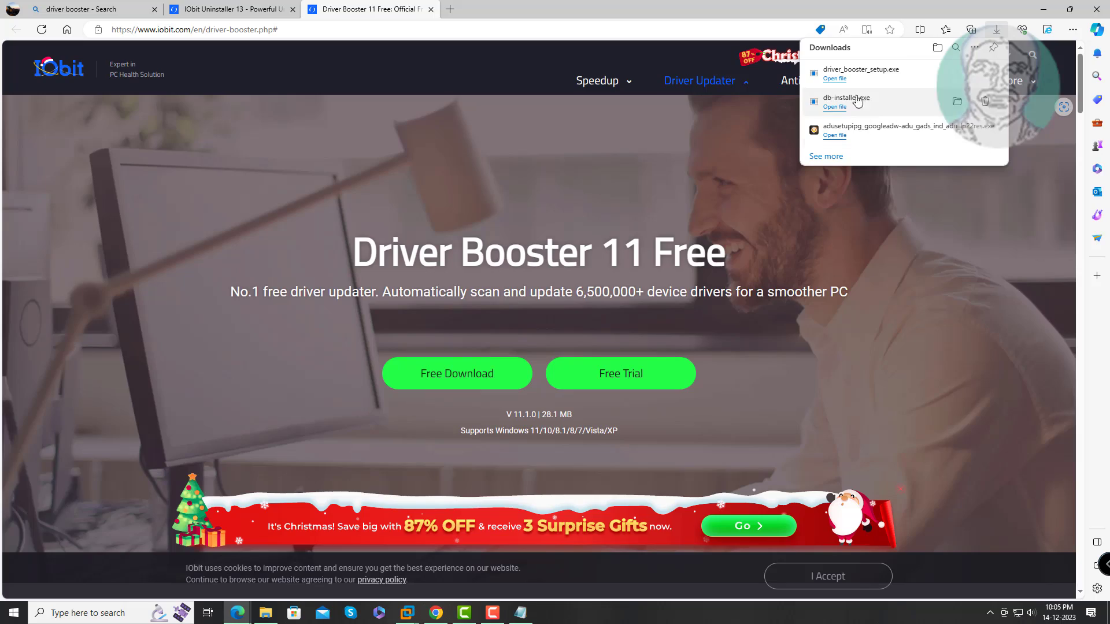
left_click(835, 78)
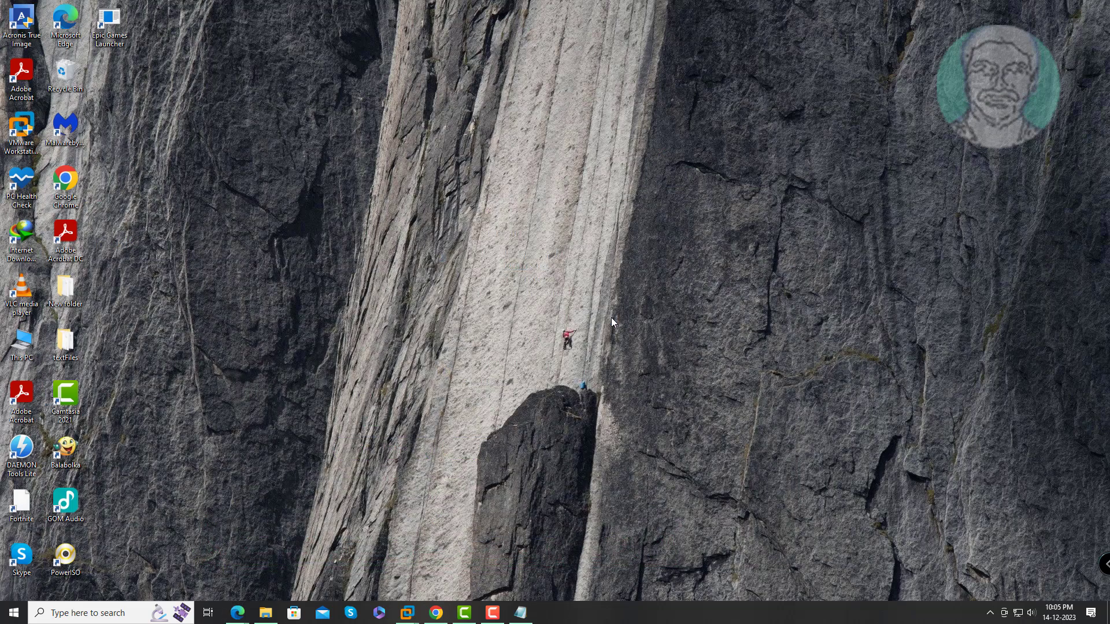
mouse_move(601, 387)
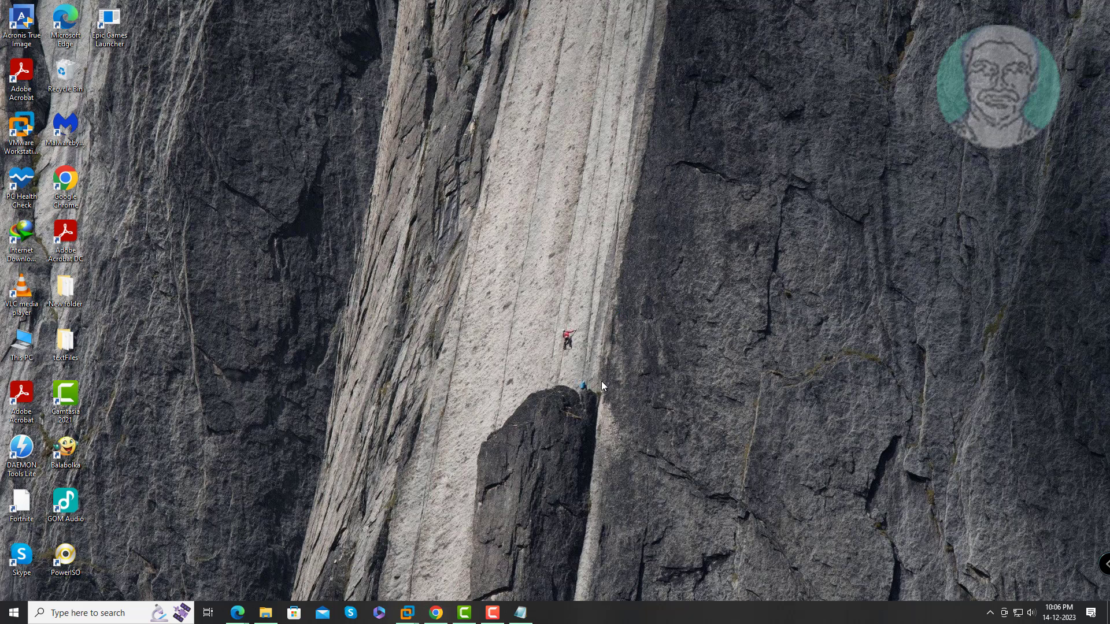
Step: Allow the Driver Booster installer to run through User Account Control
left_click(549, 613)
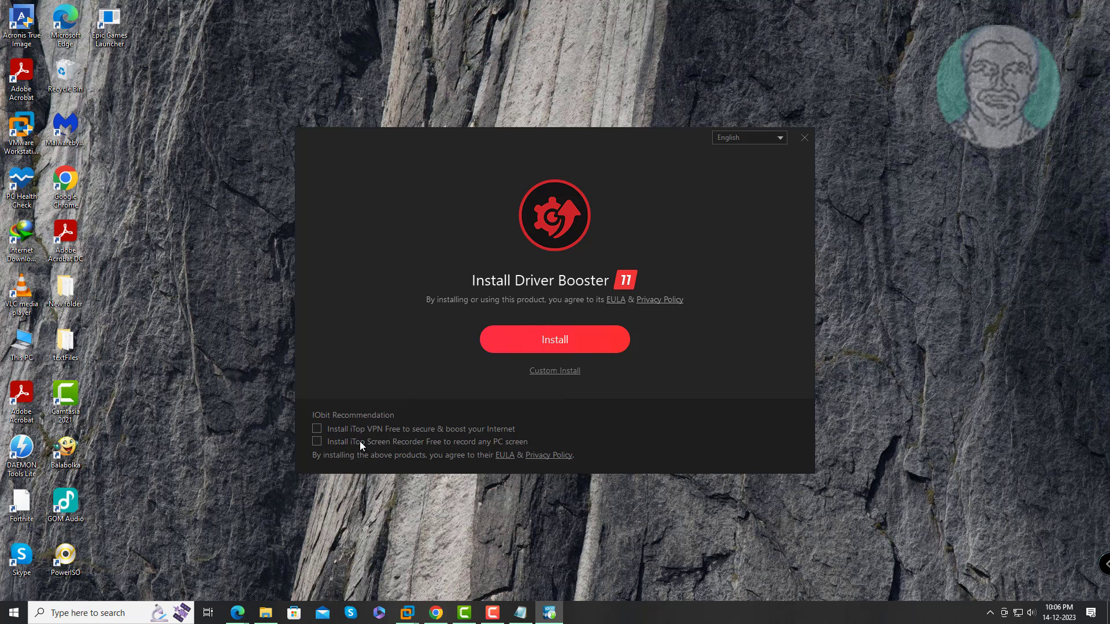
mouse_move(554, 348)
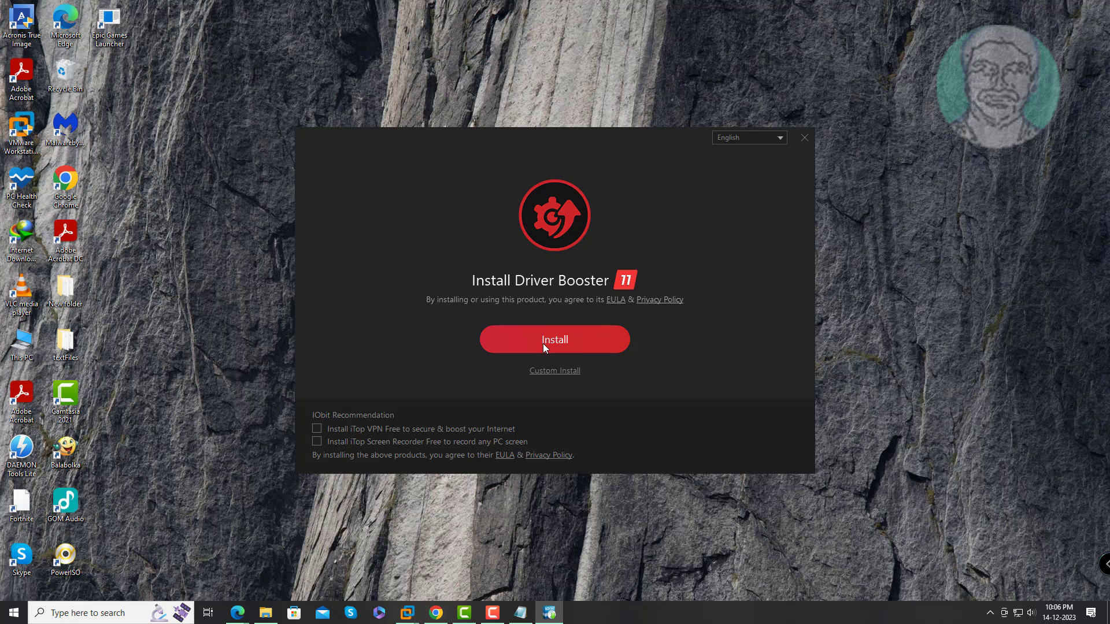
Step: Install Driver Booster 11, declining the iTop Easy Desktop offer with 'No, thanks'
left_click(554, 340)
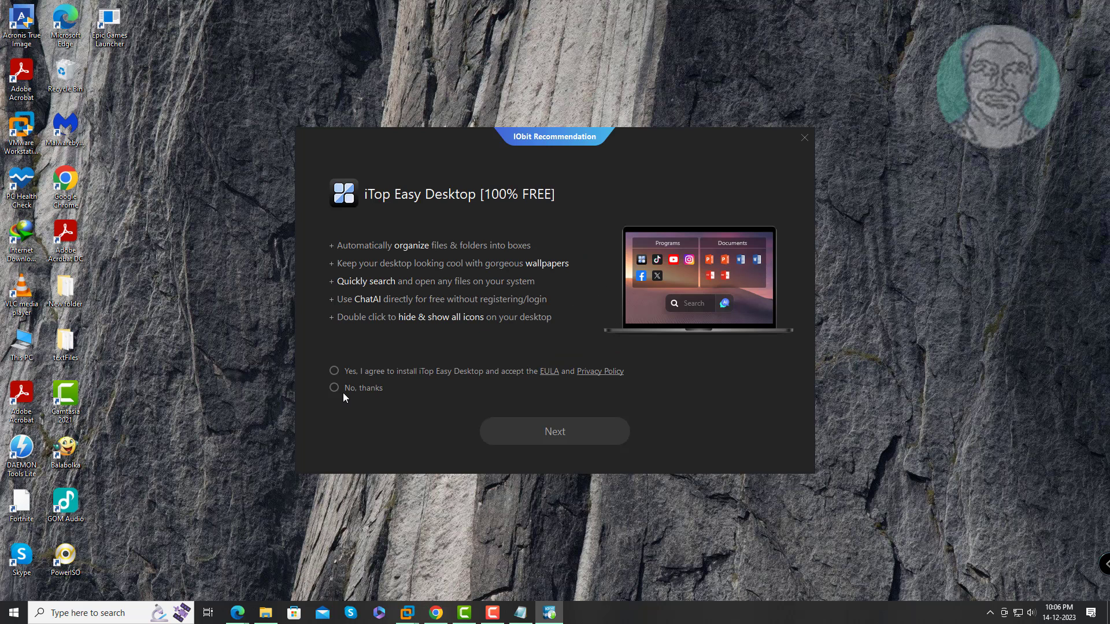
left_click(334, 388)
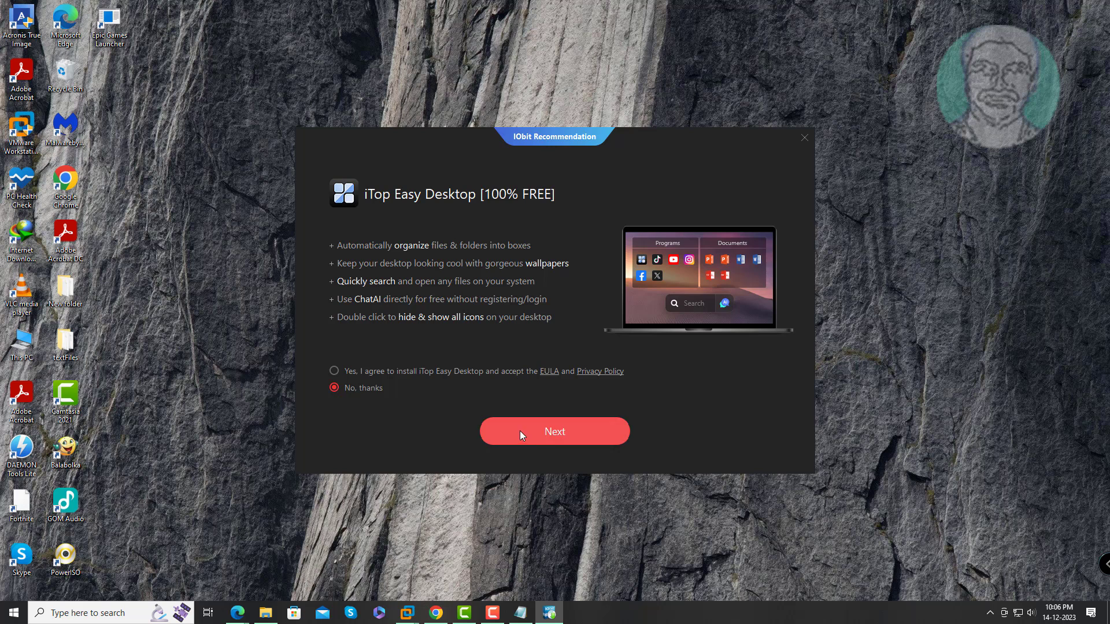
left_click(555, 431)
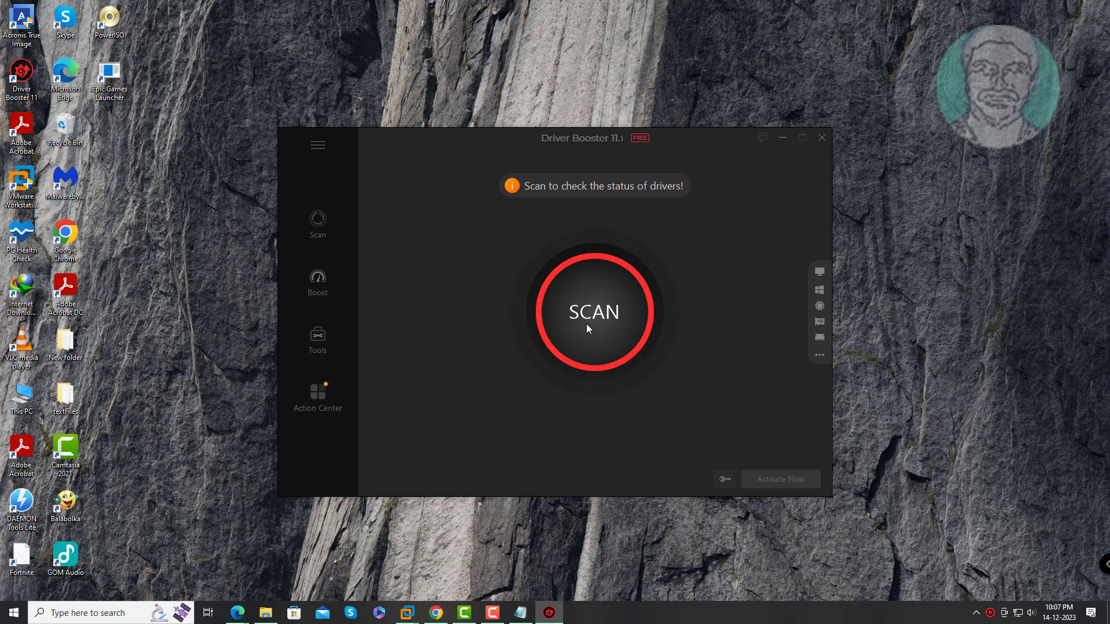
Step: Scan the PC for outdated drivers, finding 13 to update
left_click(594, 312)
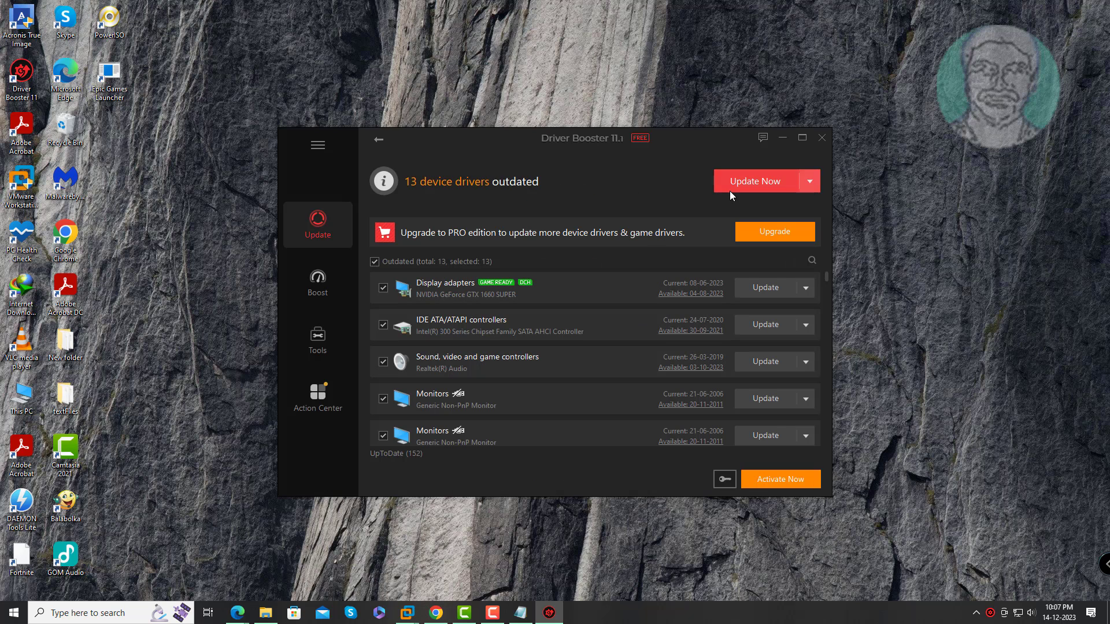
Step: Update all 13 outdated drivers, accepting the installation notices
left_click(753, 180)
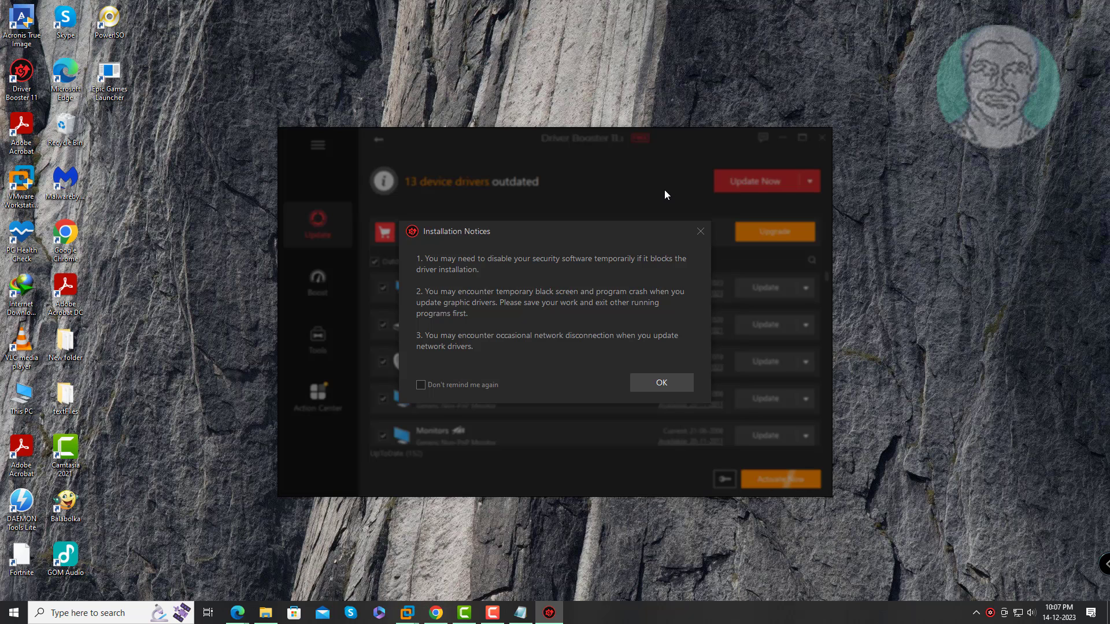
left_click(660, 382)
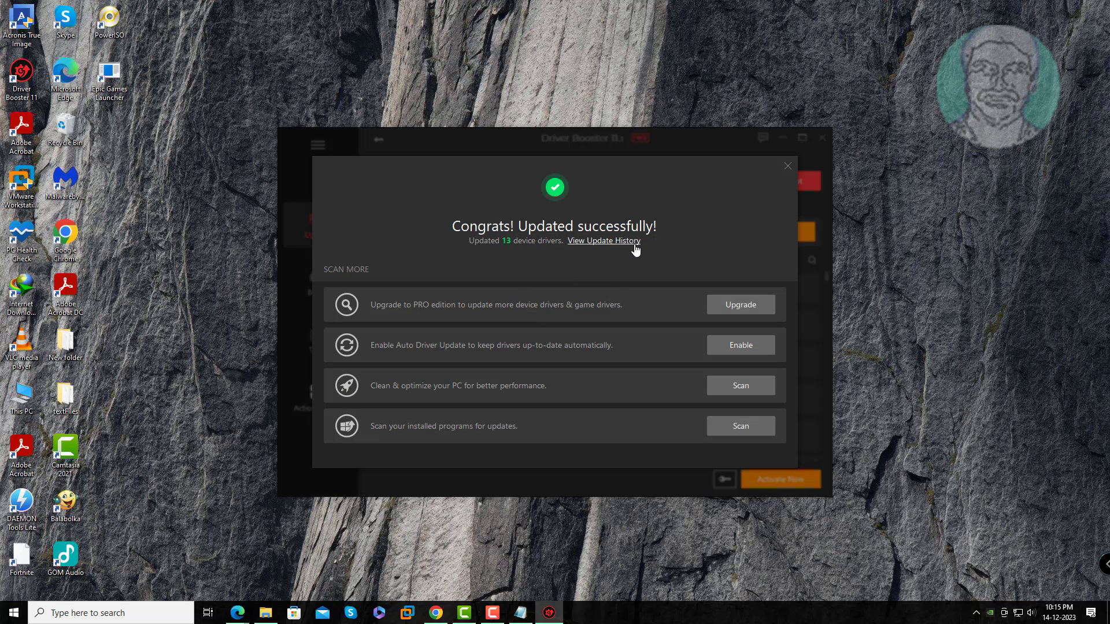
mouse_move(608, 250)
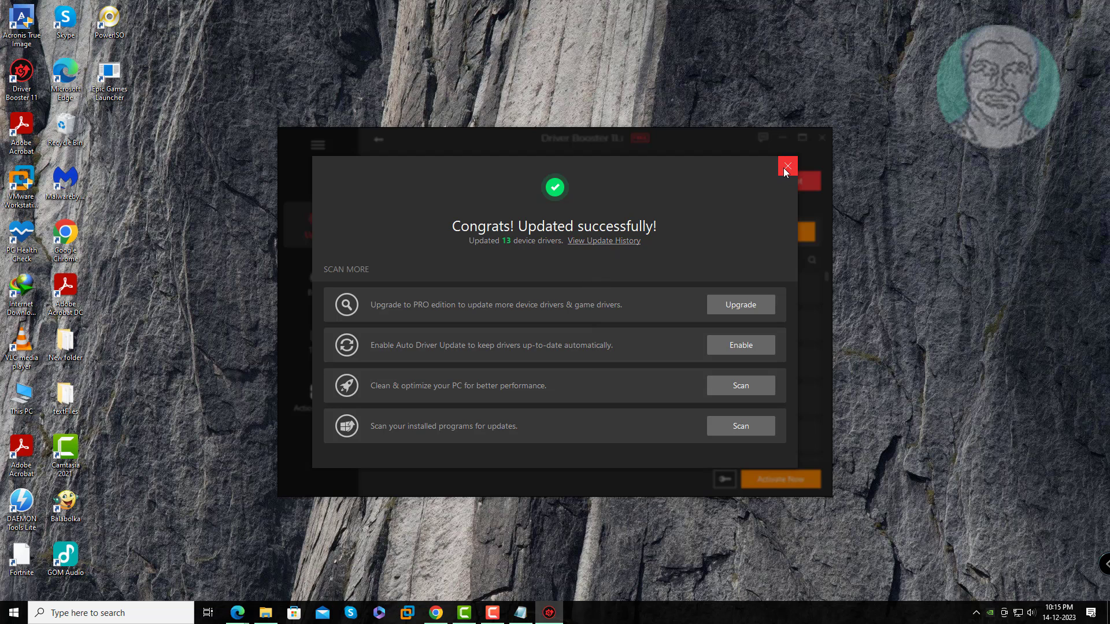
Step: Close the 'Congrats! Updated successfully!' dialog, leaving the reboot prompt
left_click(786, 166)
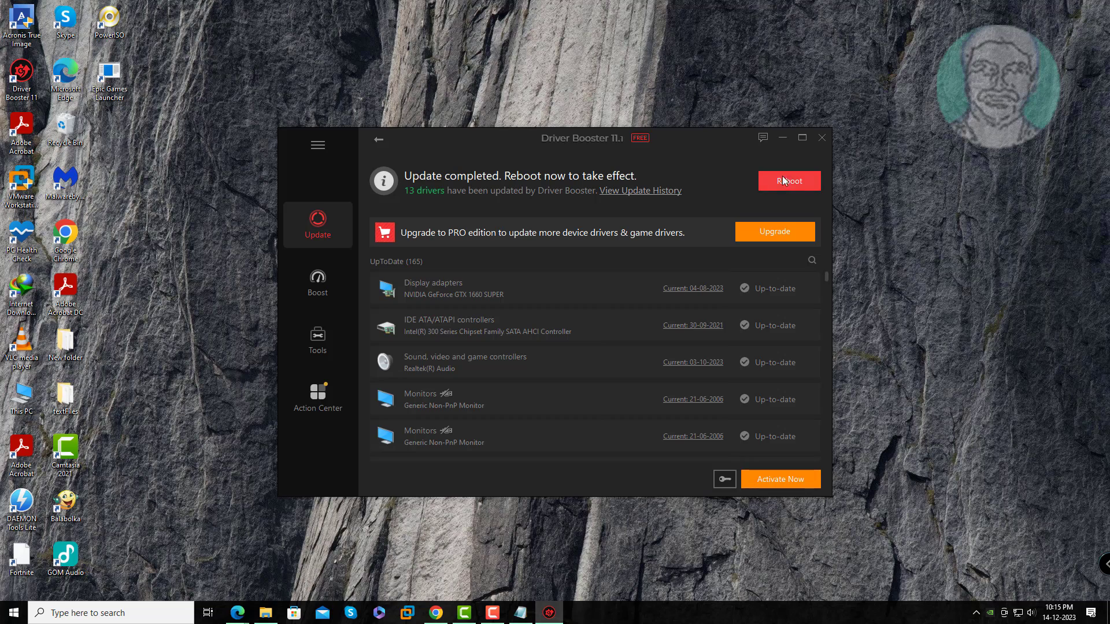